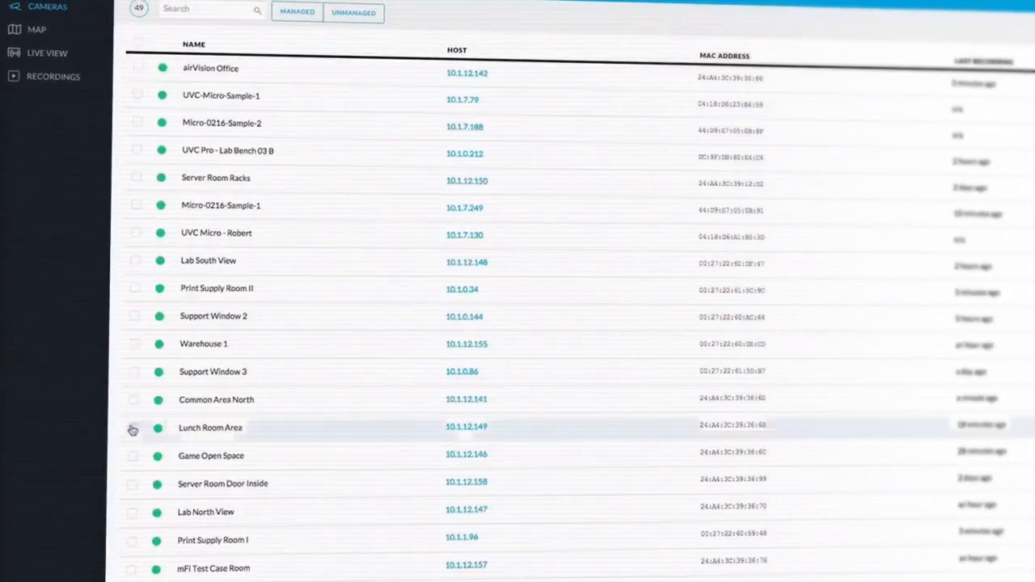
Step: Show the Lunch Room Area live view with a motion zone over its tables, then a new browser tab
left_click(133, 428)
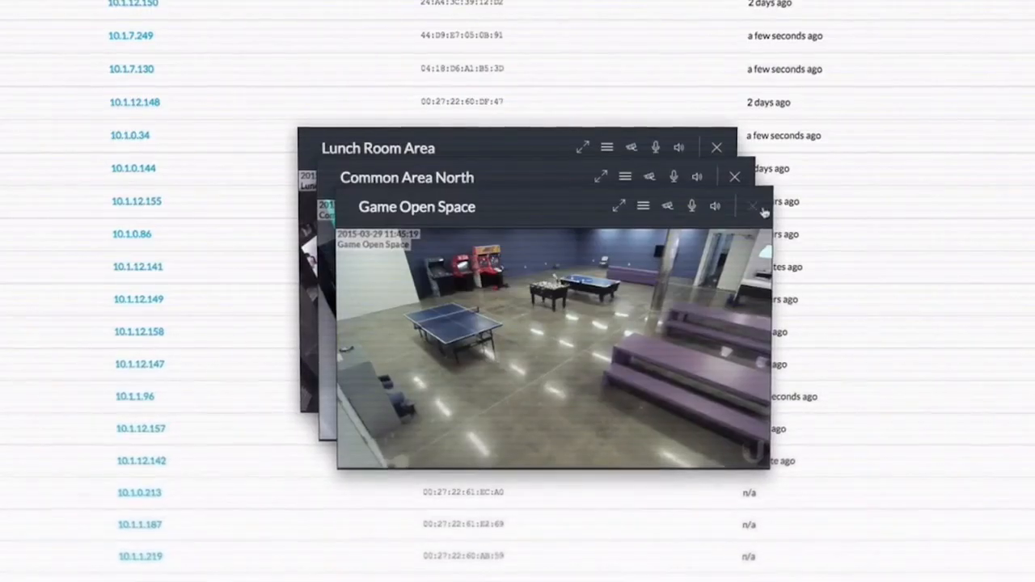
left_click(752, 205)
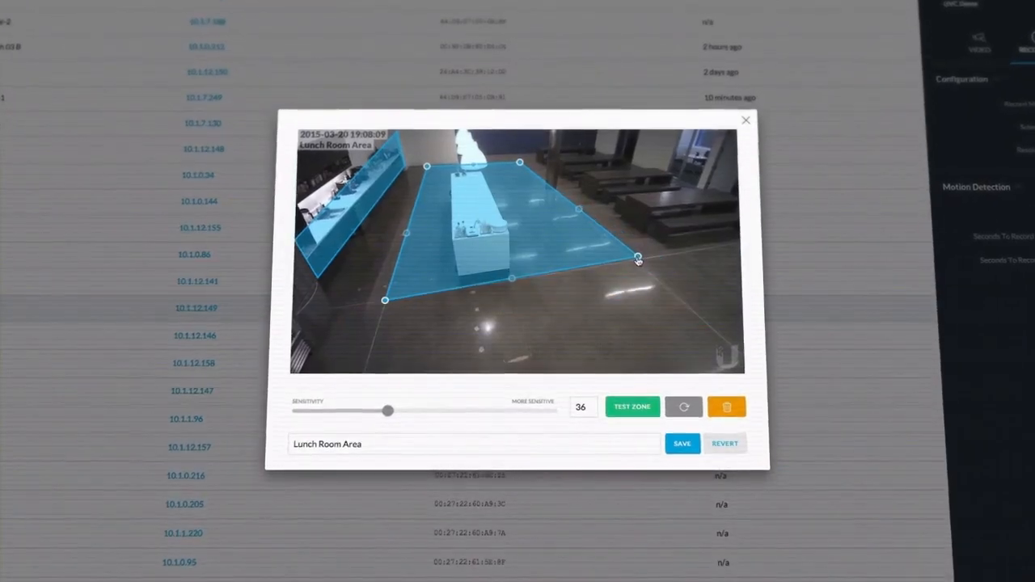
left_click(744, 119)
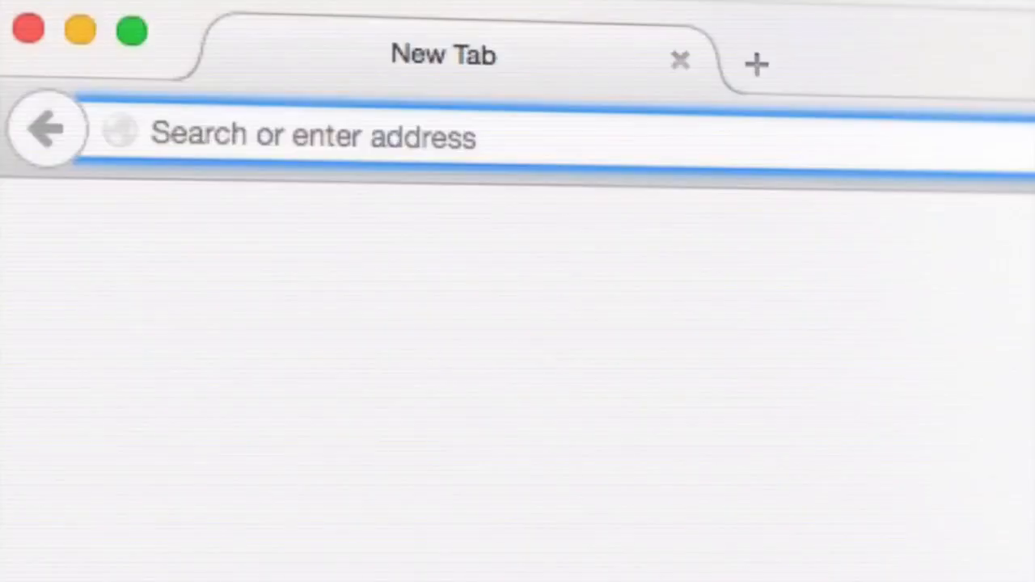
Step: Sign in at video.u... and reveal one camera's settings on the floor-plan map
type("video.u")
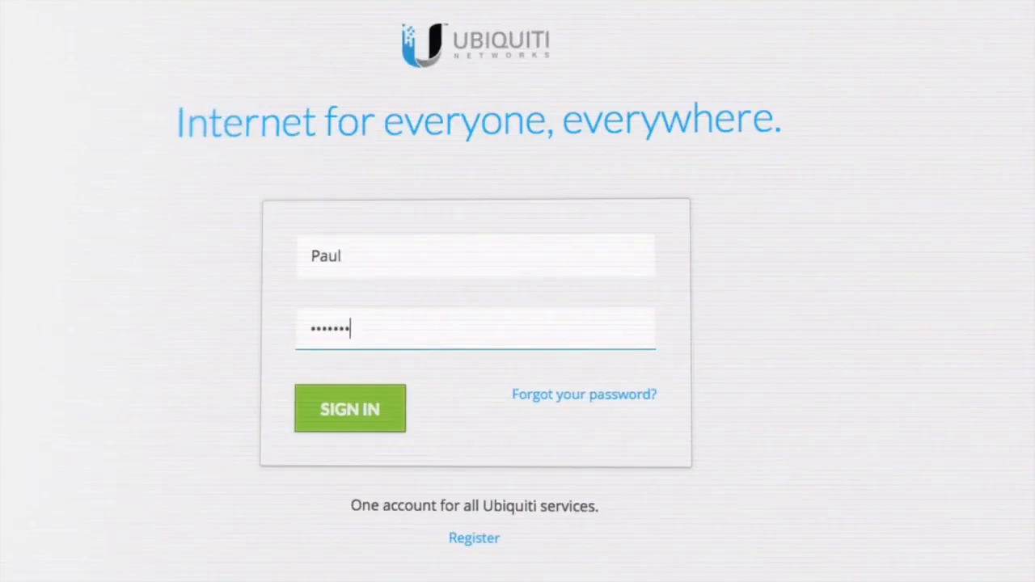
left_click(349, 408)
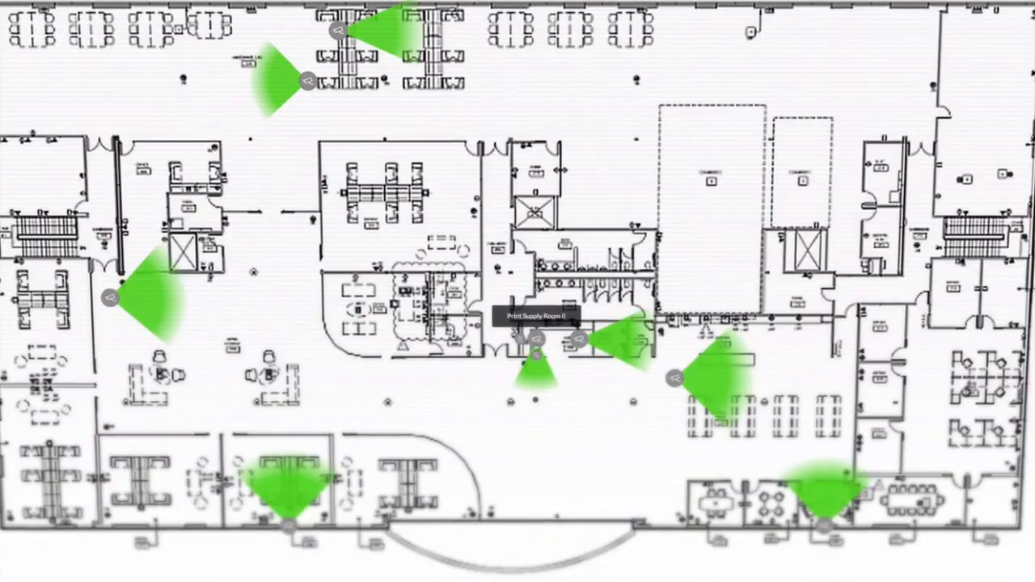
left_click(675, 380)
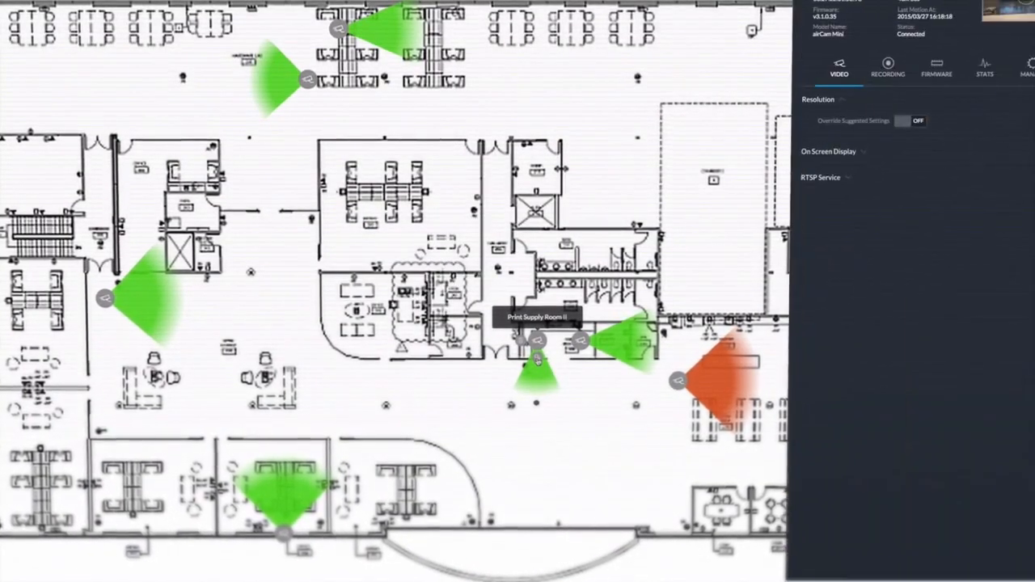